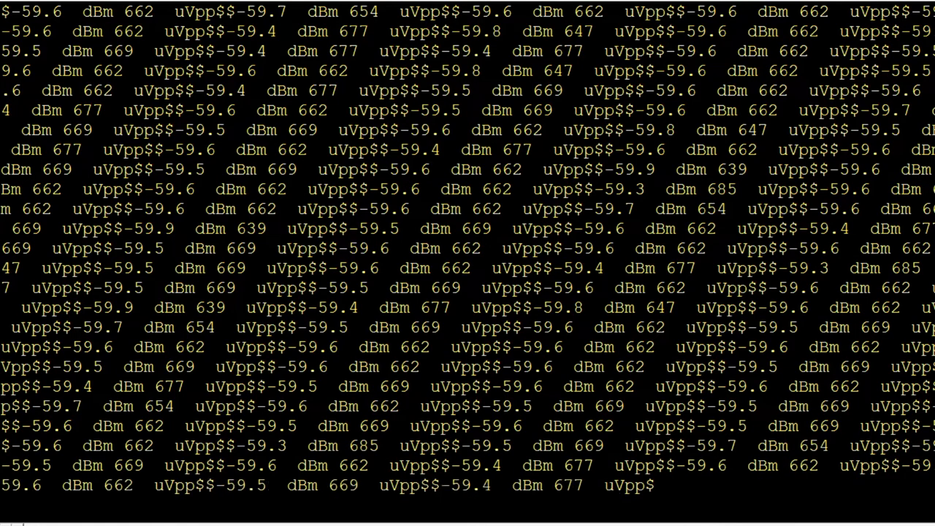
{"action": "scroll", "scroll_direction": "down", "scroll_amount": 3}
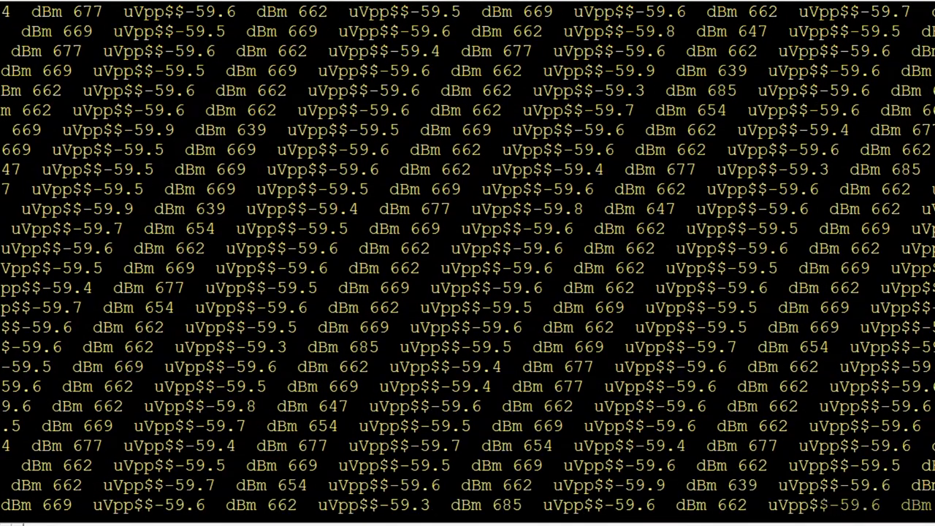
{"action": "scroll", "scroll_direction": "down", "scroll_amount": 3}
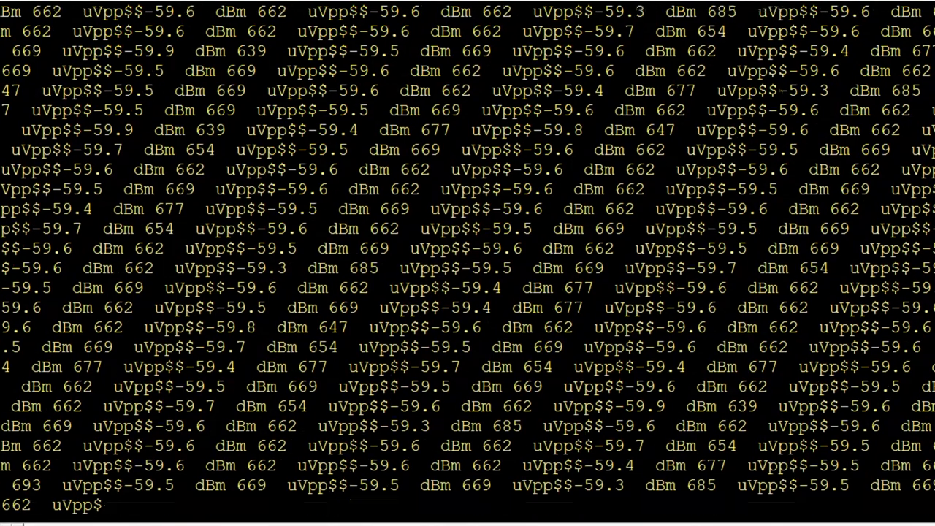
{"action": "scroll", "scroll_direction": "down", "scroll_amount": 3}
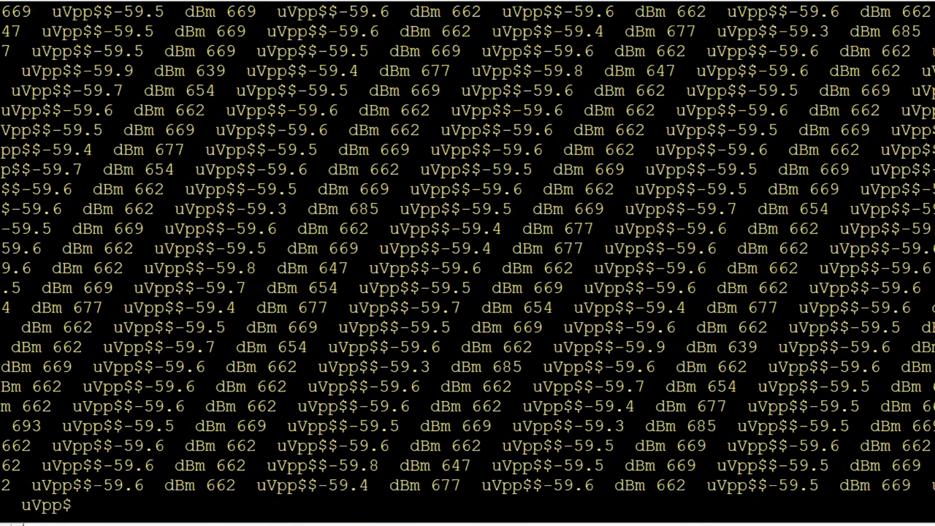
{"action": "scroll", "scroll_direction": "down", "scroll_amount": 3}
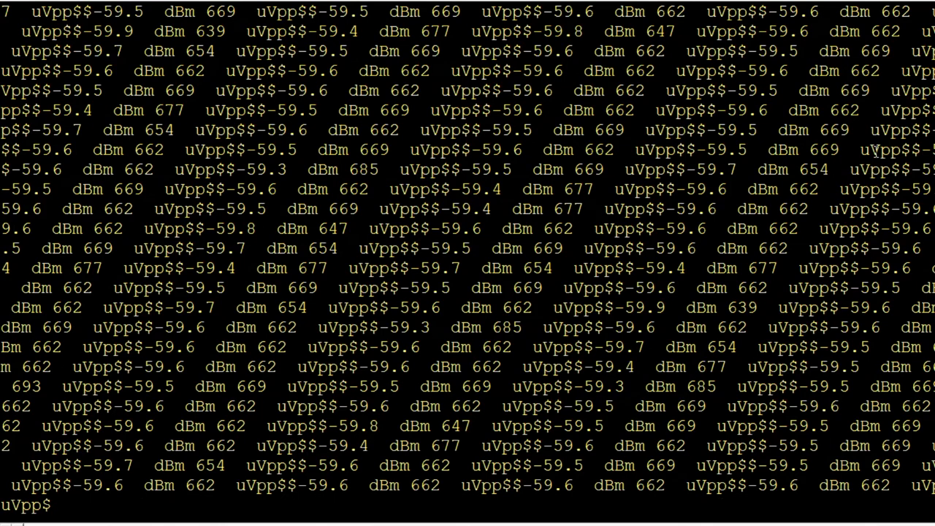